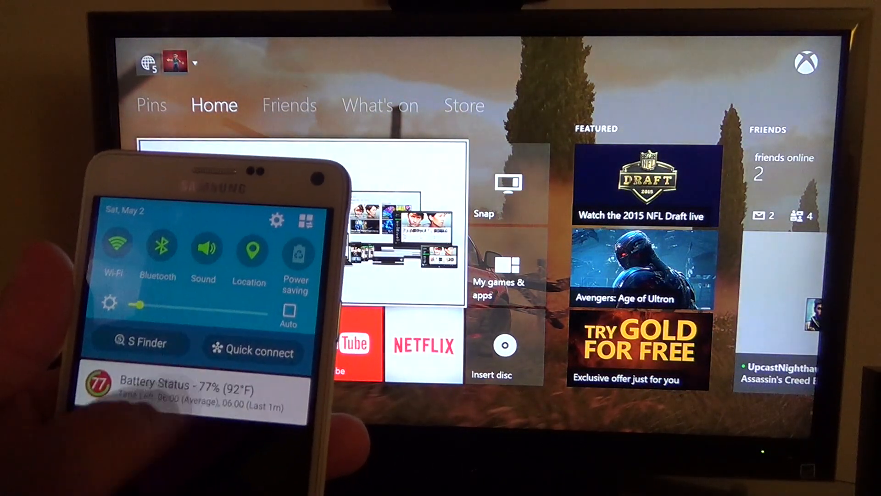
# Step: Open Quick connect's nearby-device list to stream the song Hero Theme to XboxOne
pyautogui.click(252, 351)
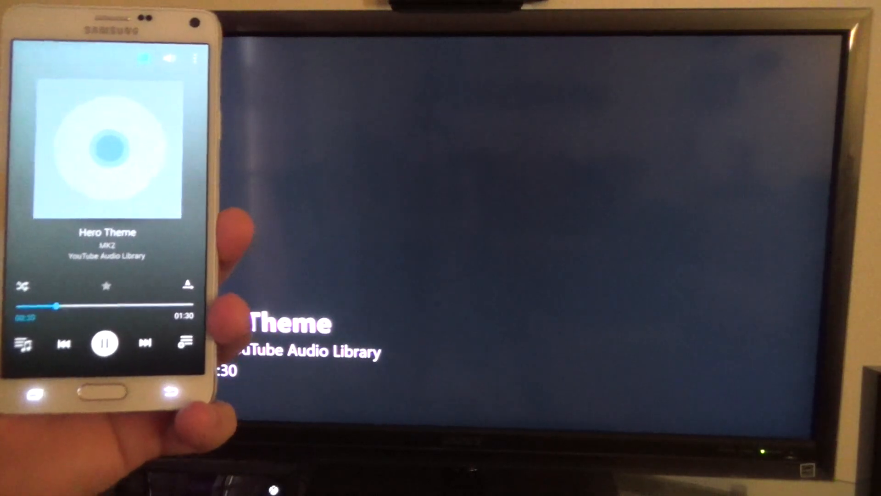
# Step: Send recorded clip 20150414_115938 to XboxOne, then return the Xbox to home
pyautogui.click(145, 343)
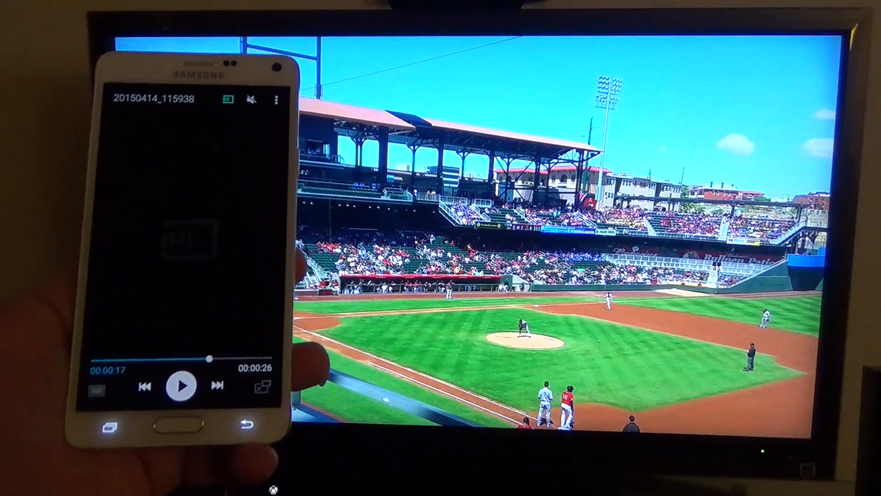
pyautogui.click(181, 385)
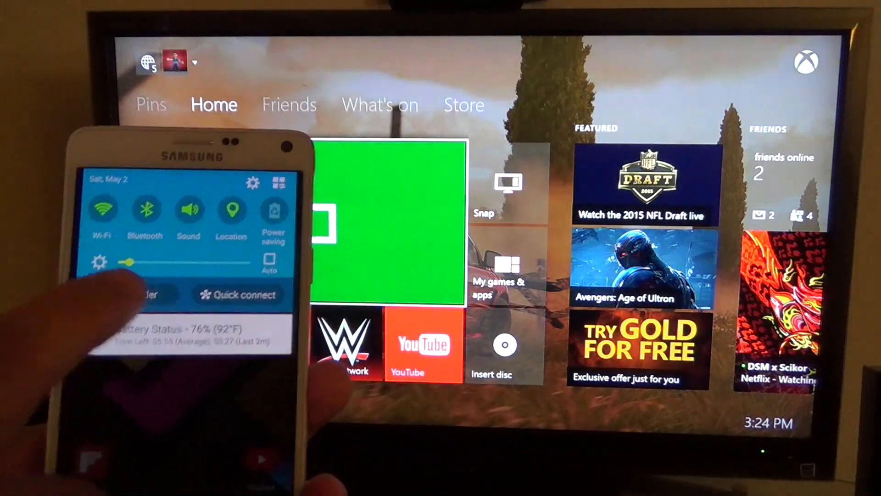
# Step: Open Quick connect and choose Image under View/play to browse the Album gallery
pyautogui.click(238, 294)
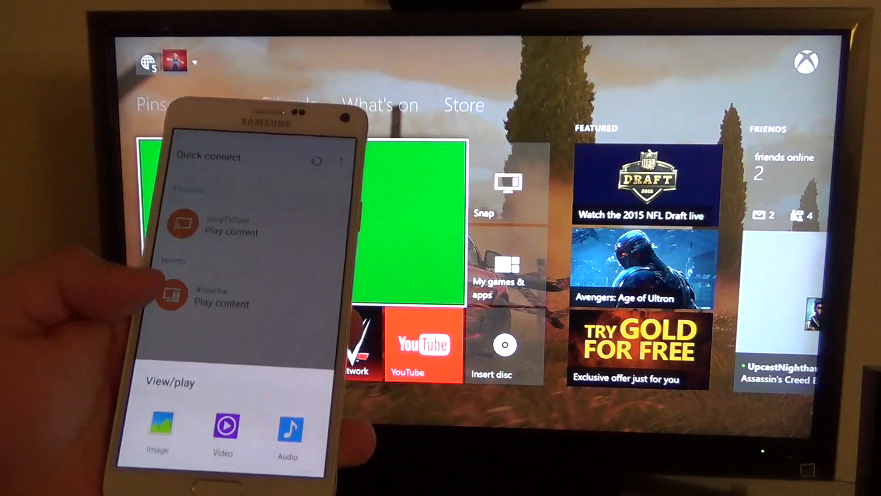
pyautogui.click(157, 427)
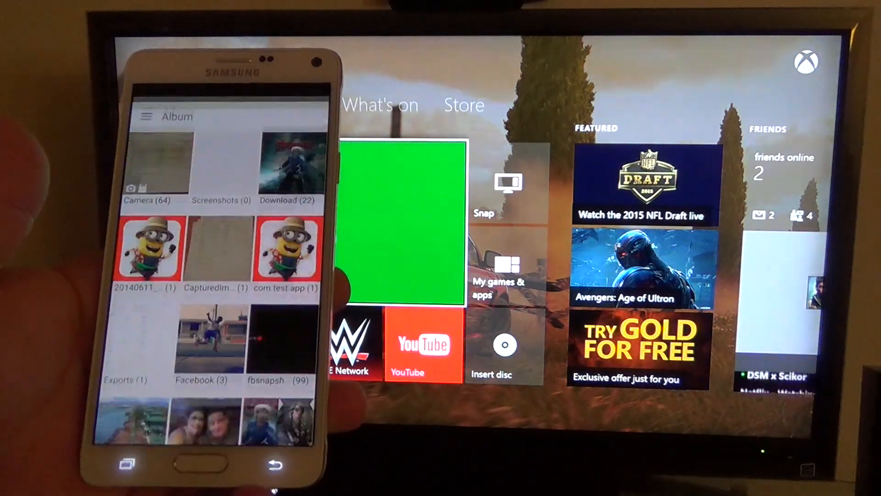